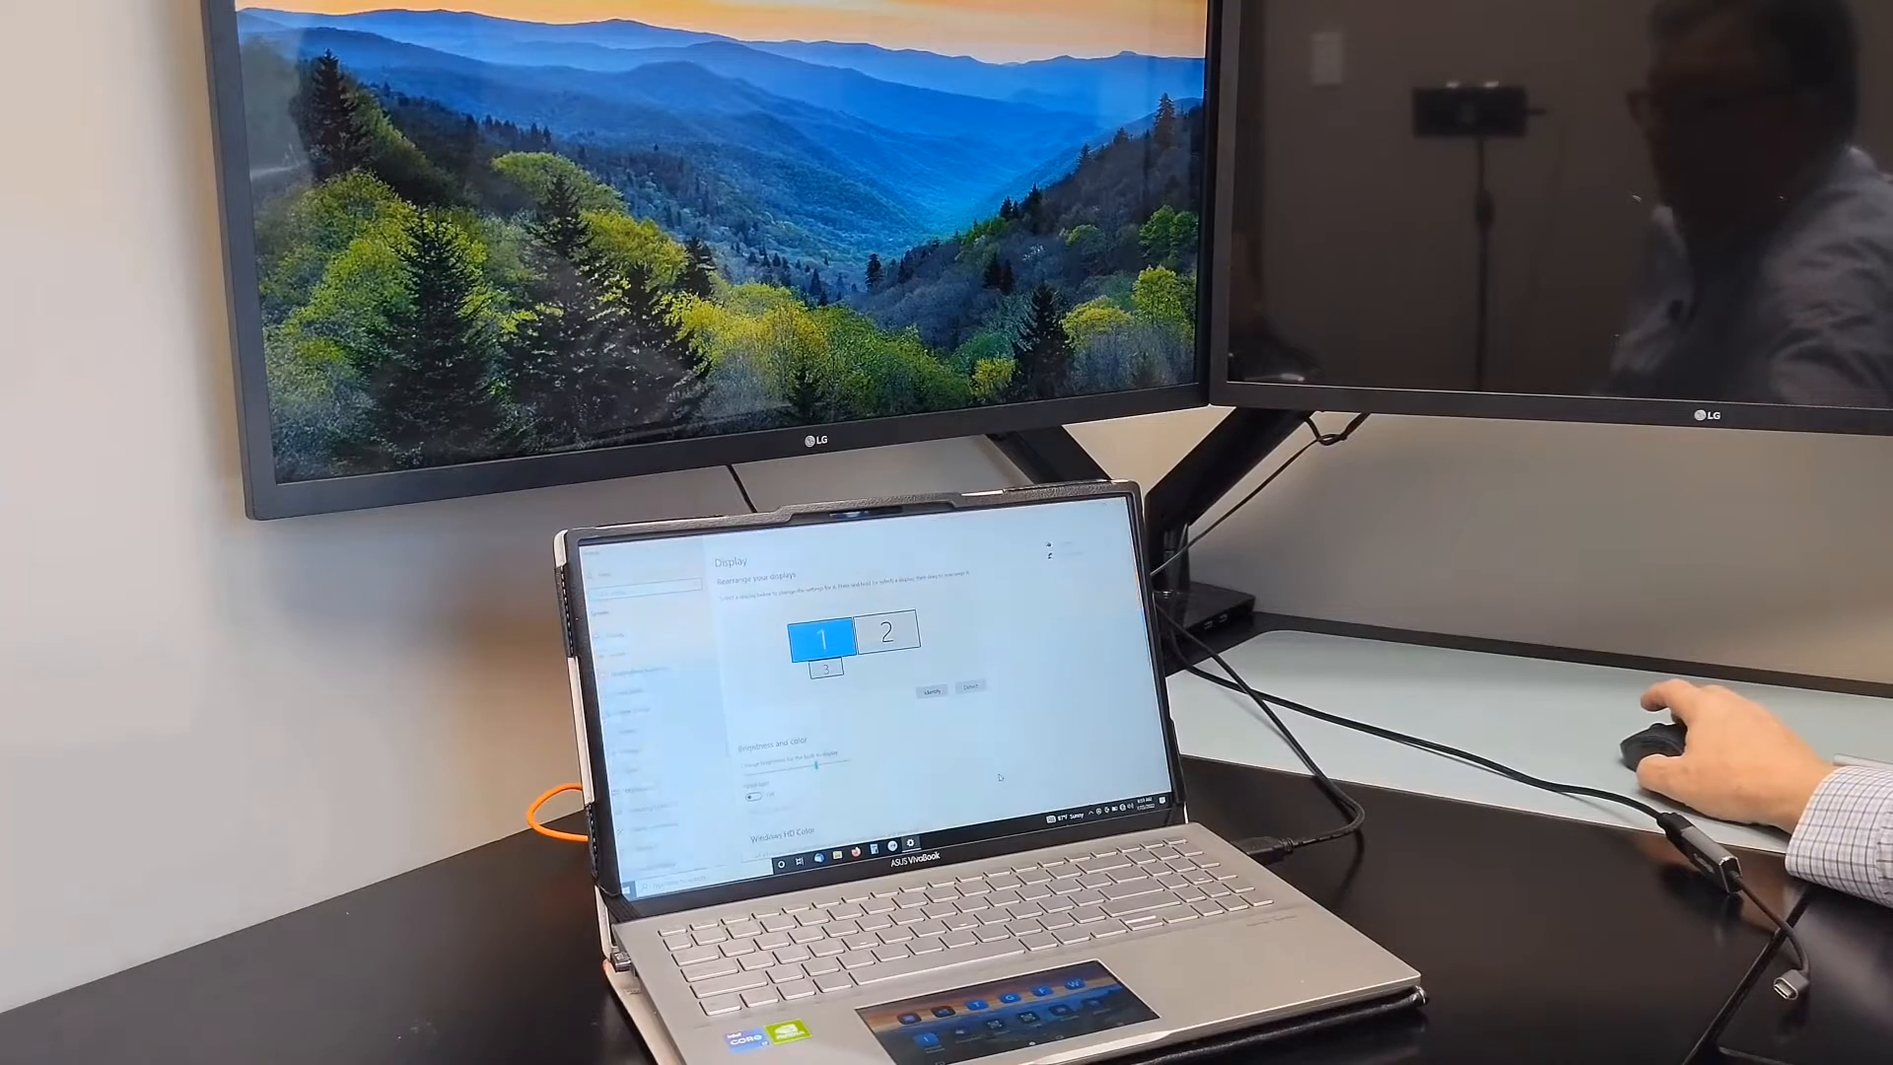
- Identify the displays so the laptop shows 1 and the external monitors show 3 and 2
click(929, 687)
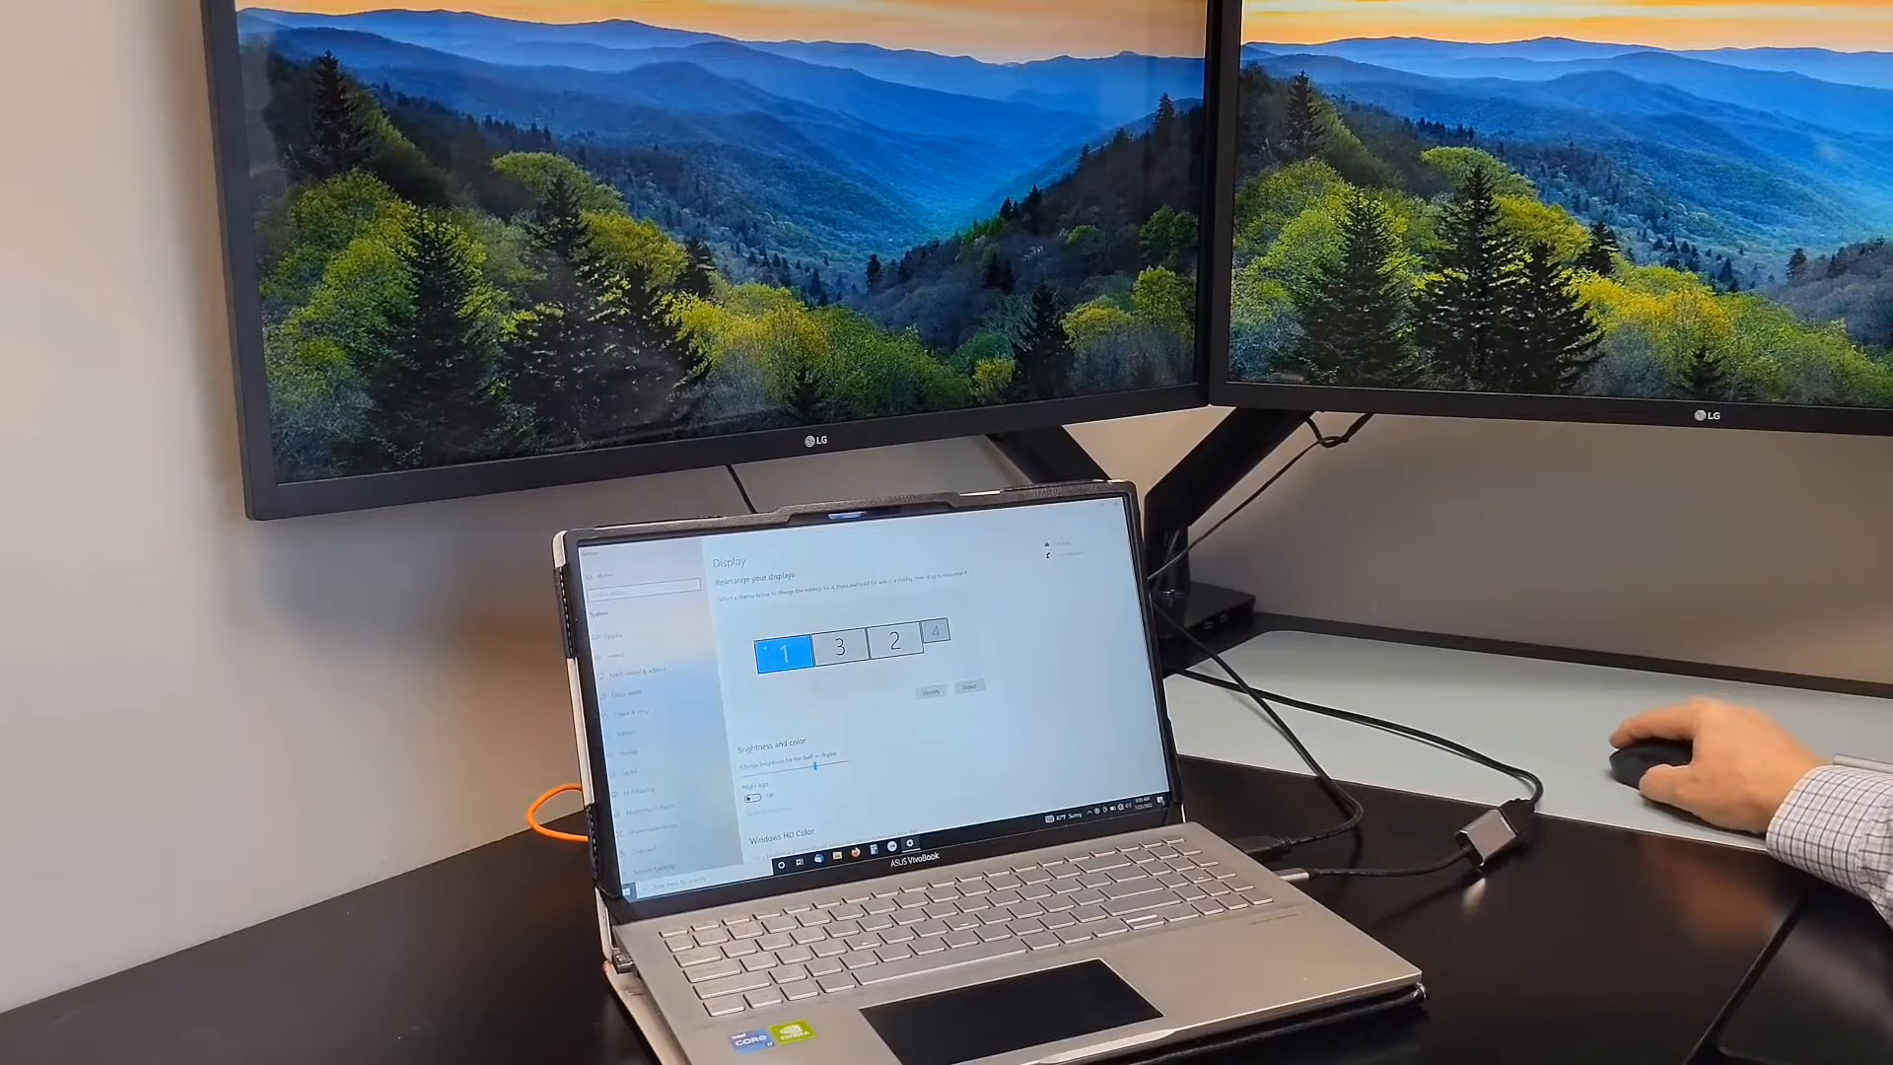
click(968, 687)
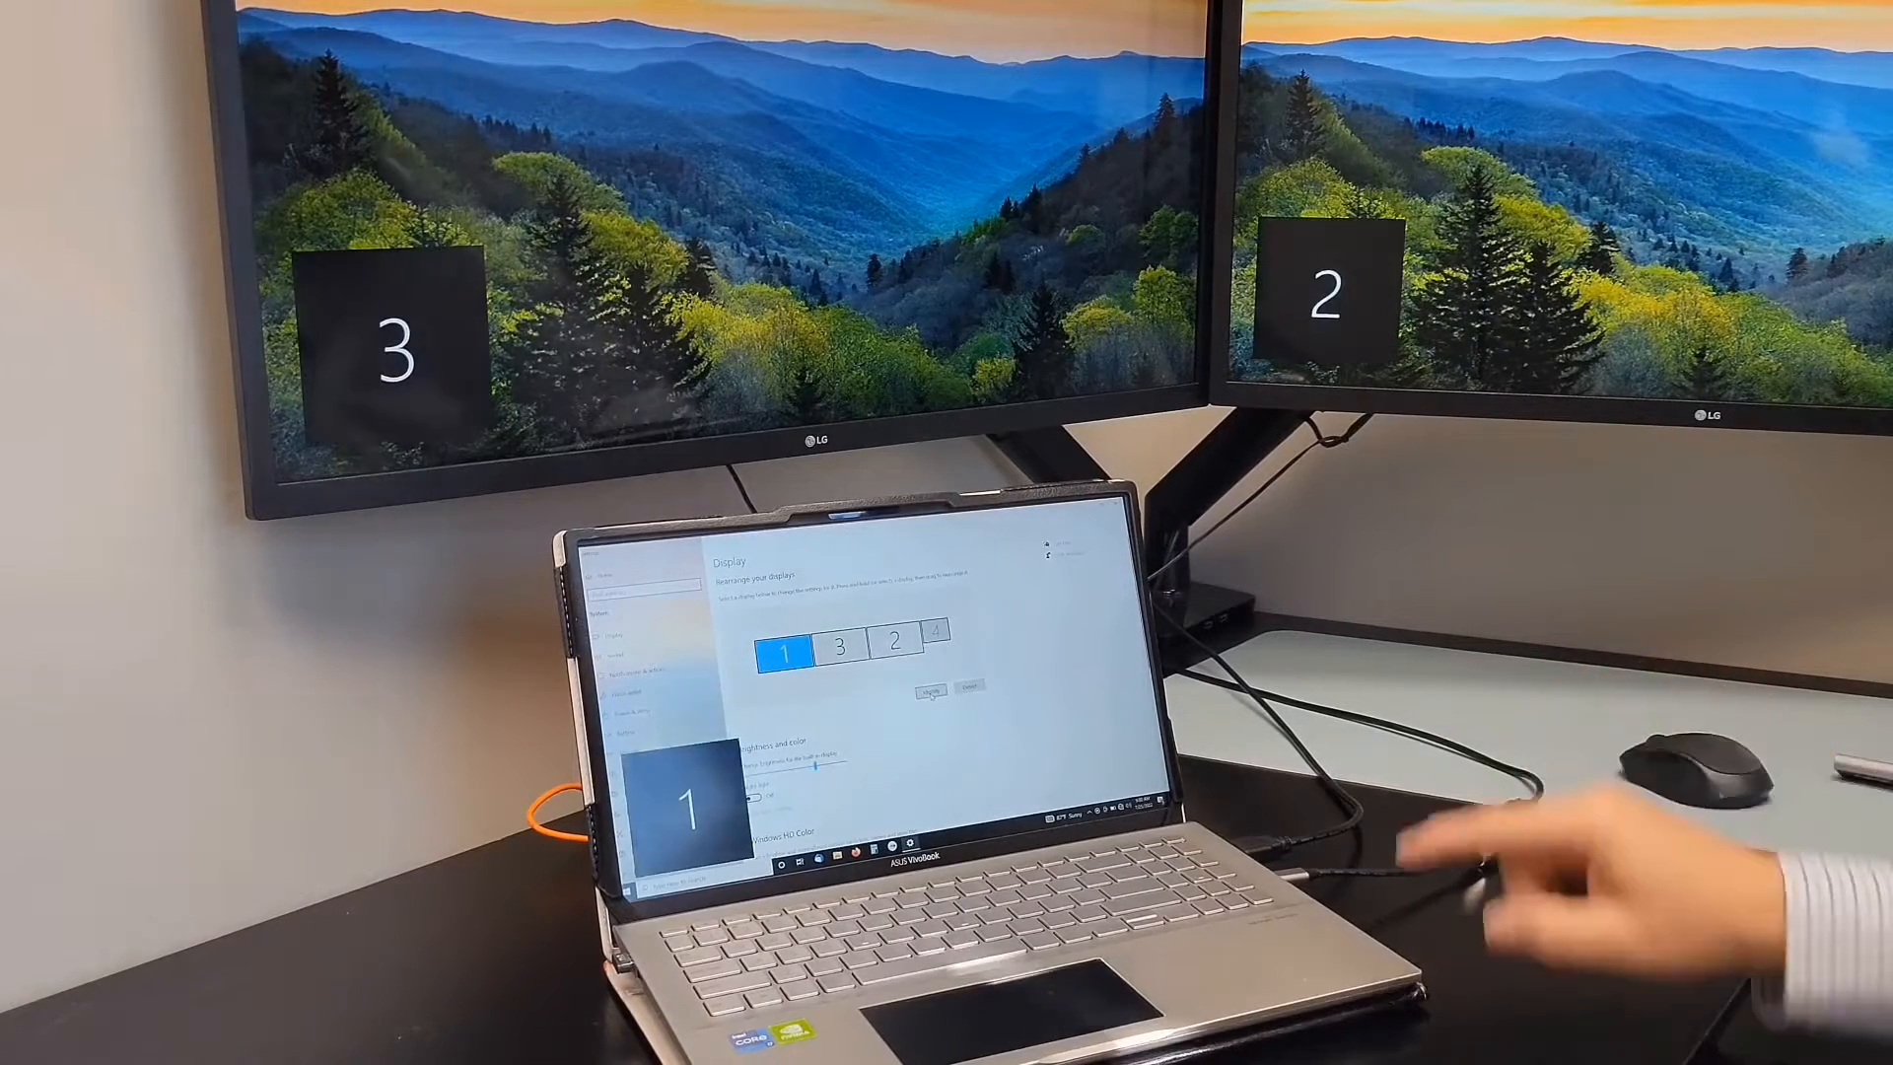